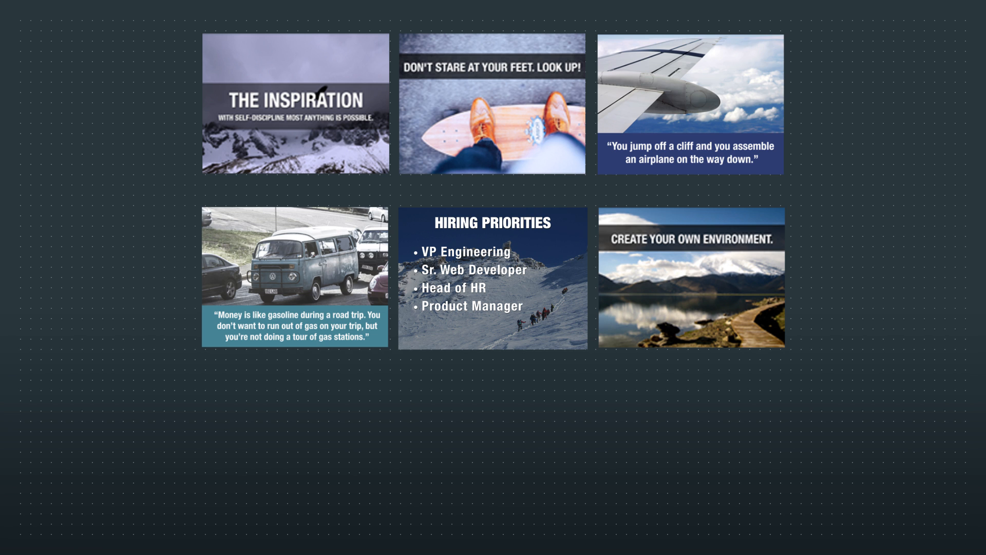
{"action": "scroll", "scroll_direction": "down", "scroll_amount": 3}
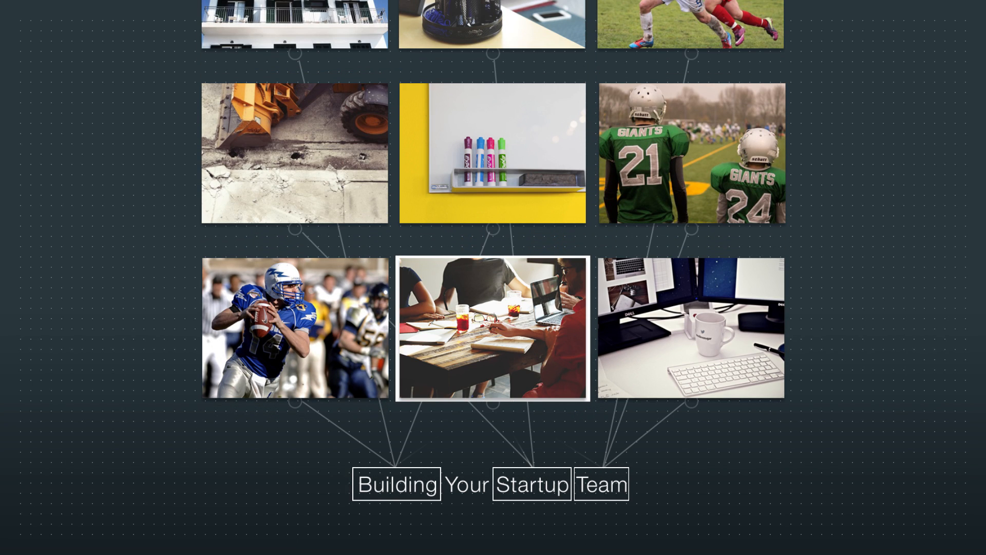